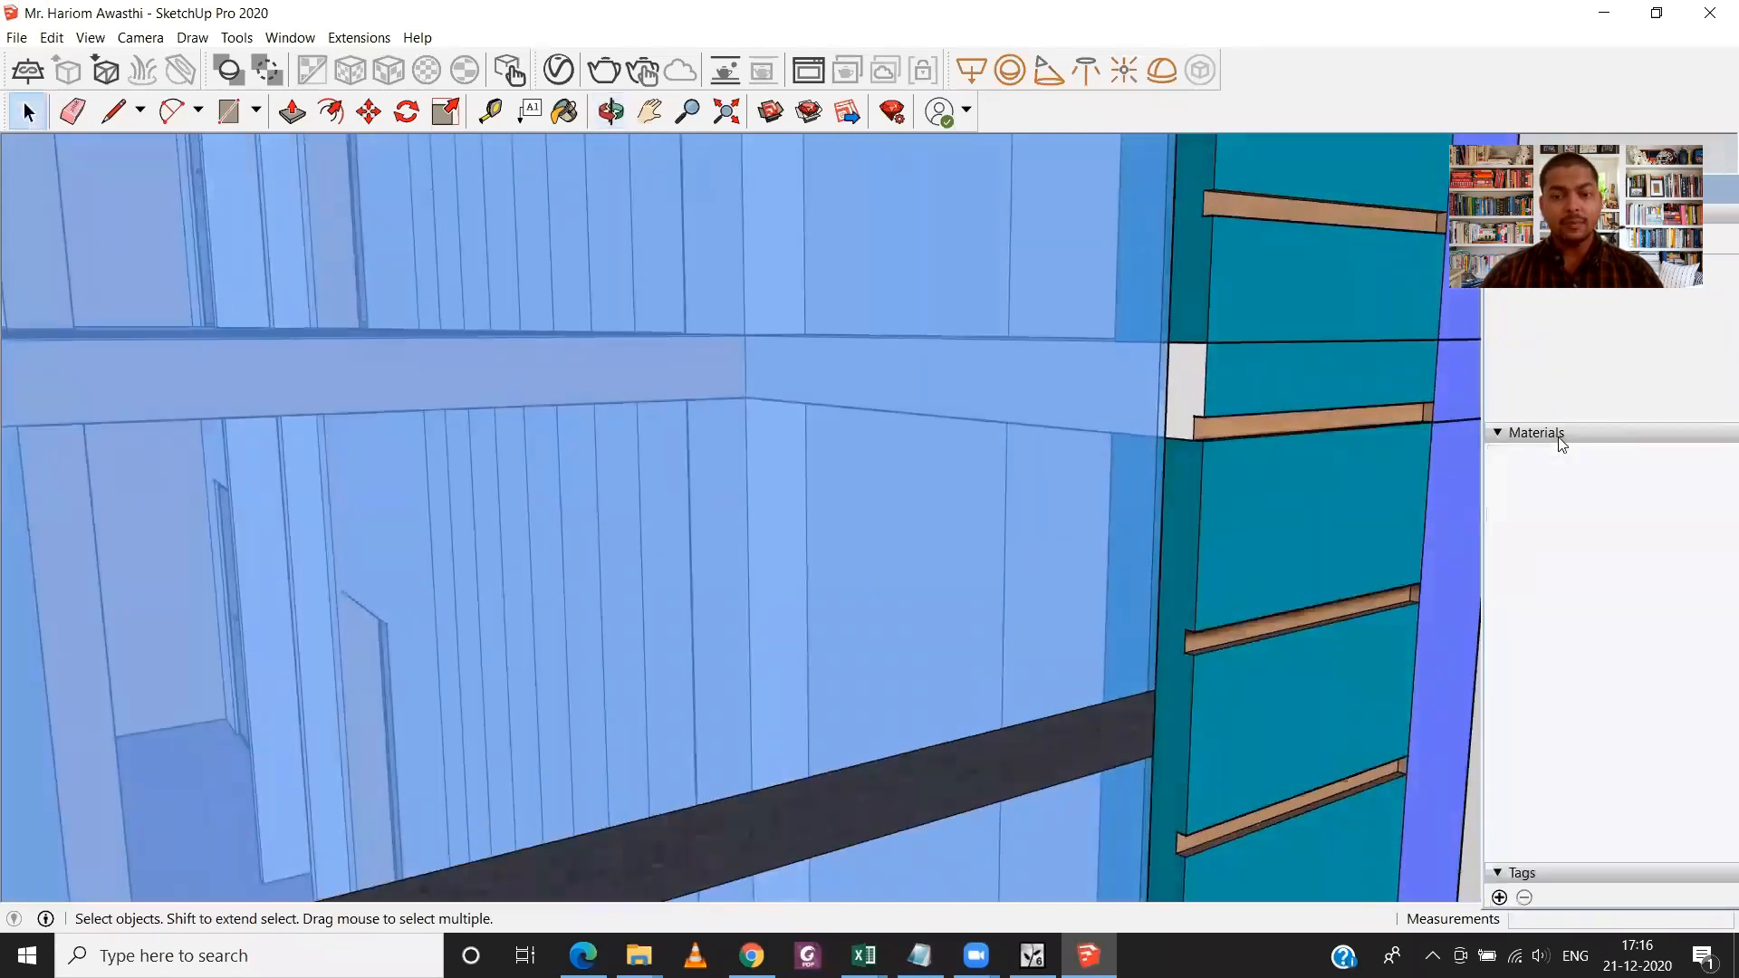
- Paint the bare strip beside the cladding with teal Color G08 from the Materials tray
left_click(1536, 431)
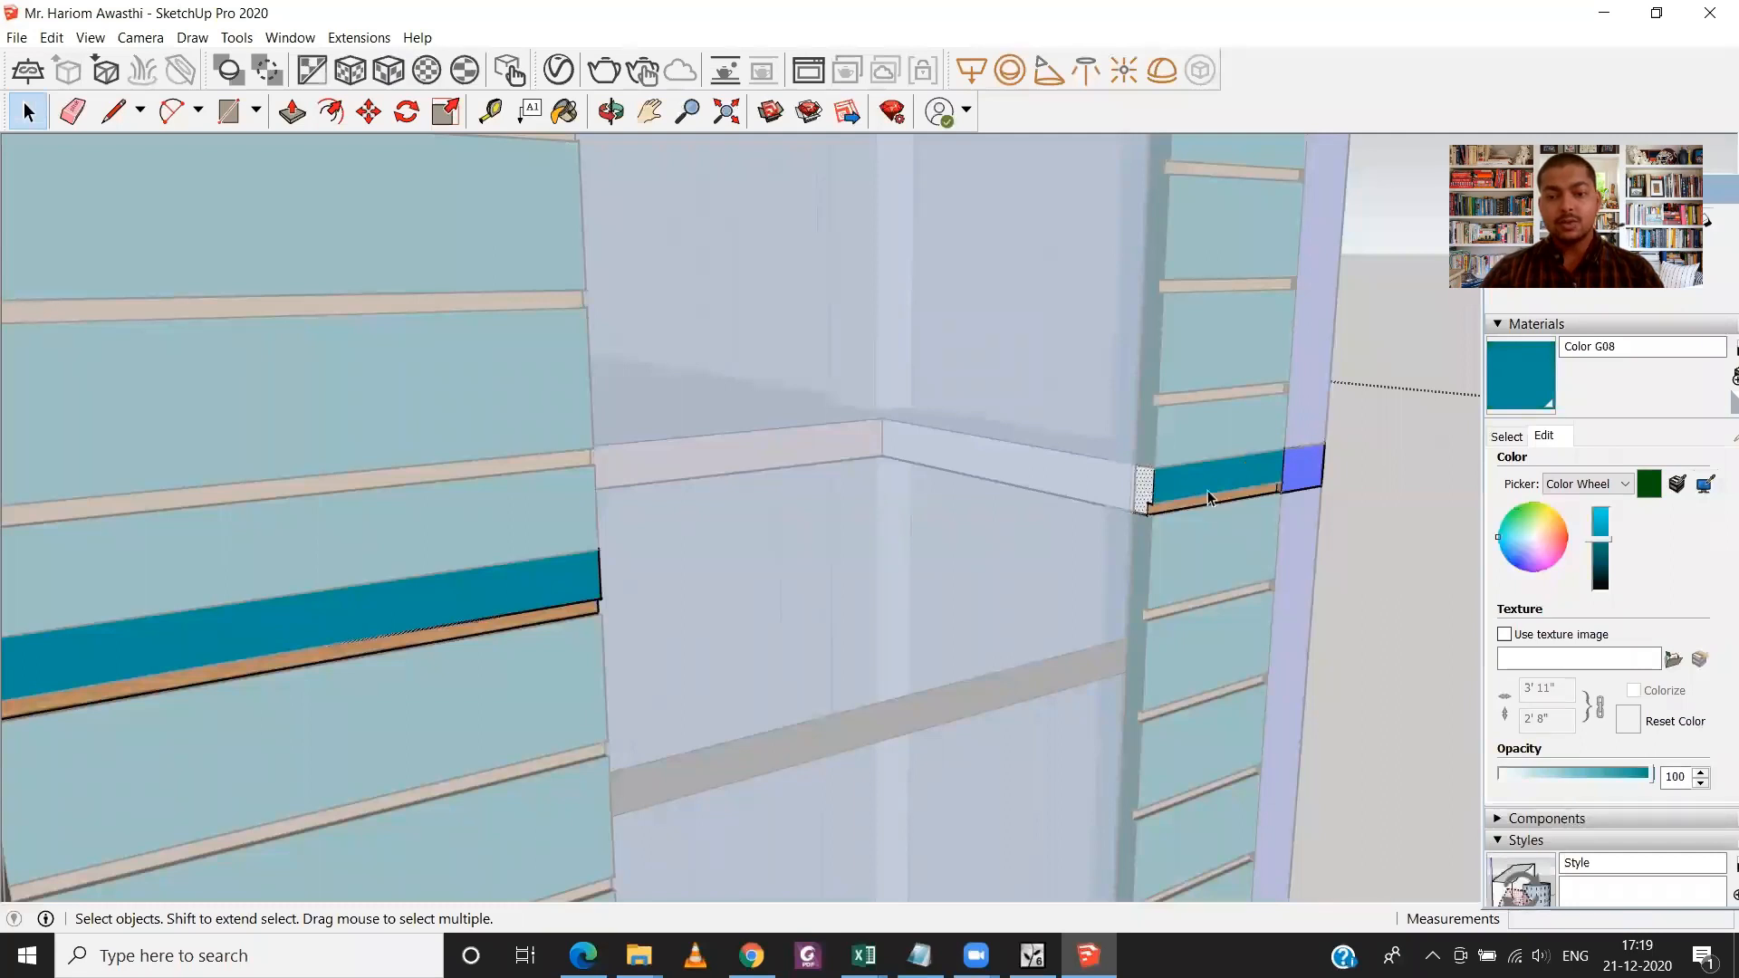
left_click(564, 111)
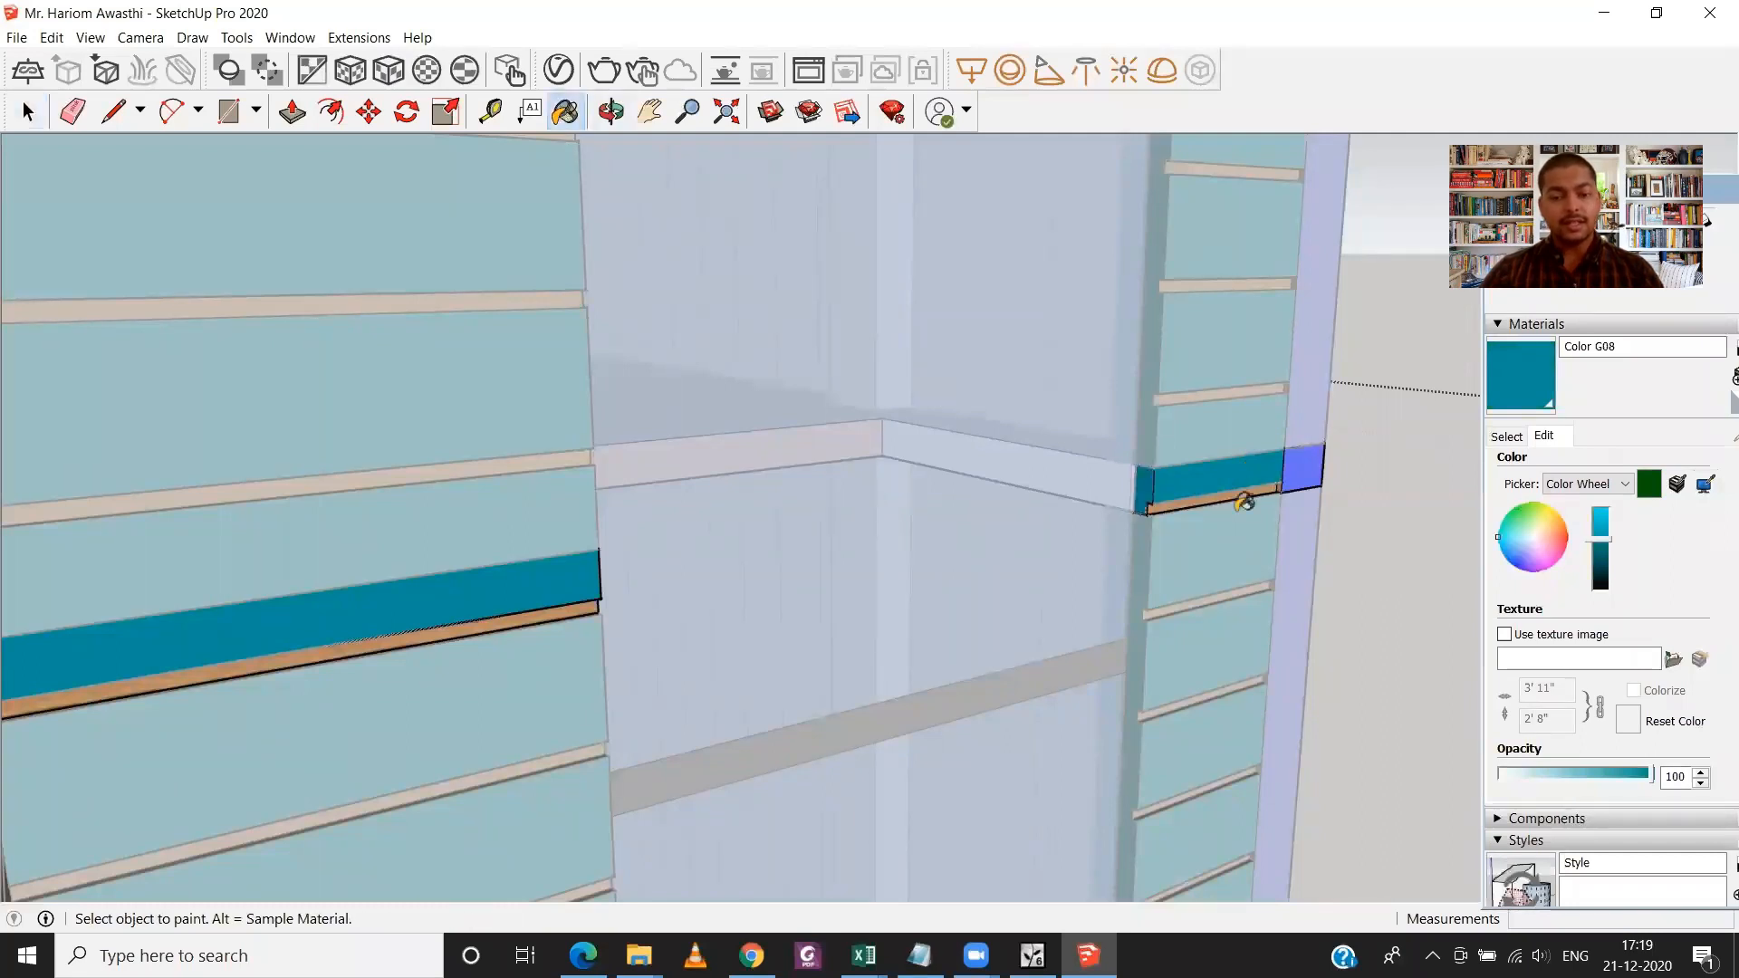
left_click(27, 110)
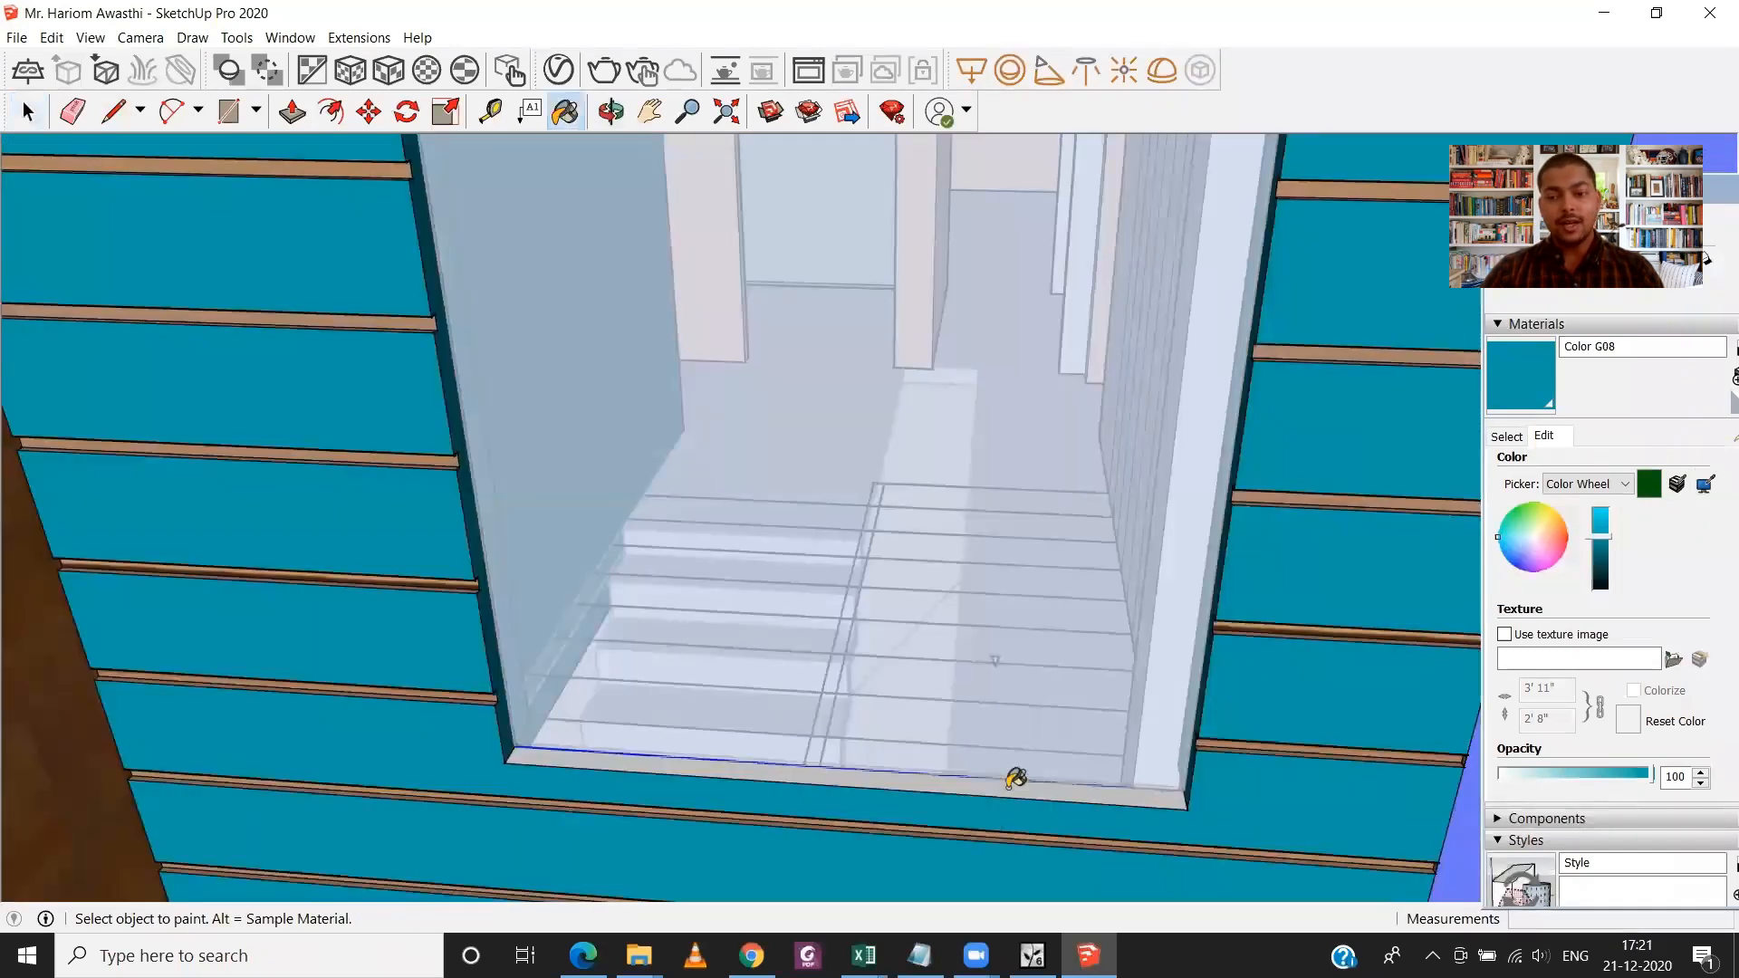
- Paint the uncoloured bottom ledge of the stairwell opening with teal Color G08
left_click(27, 111)
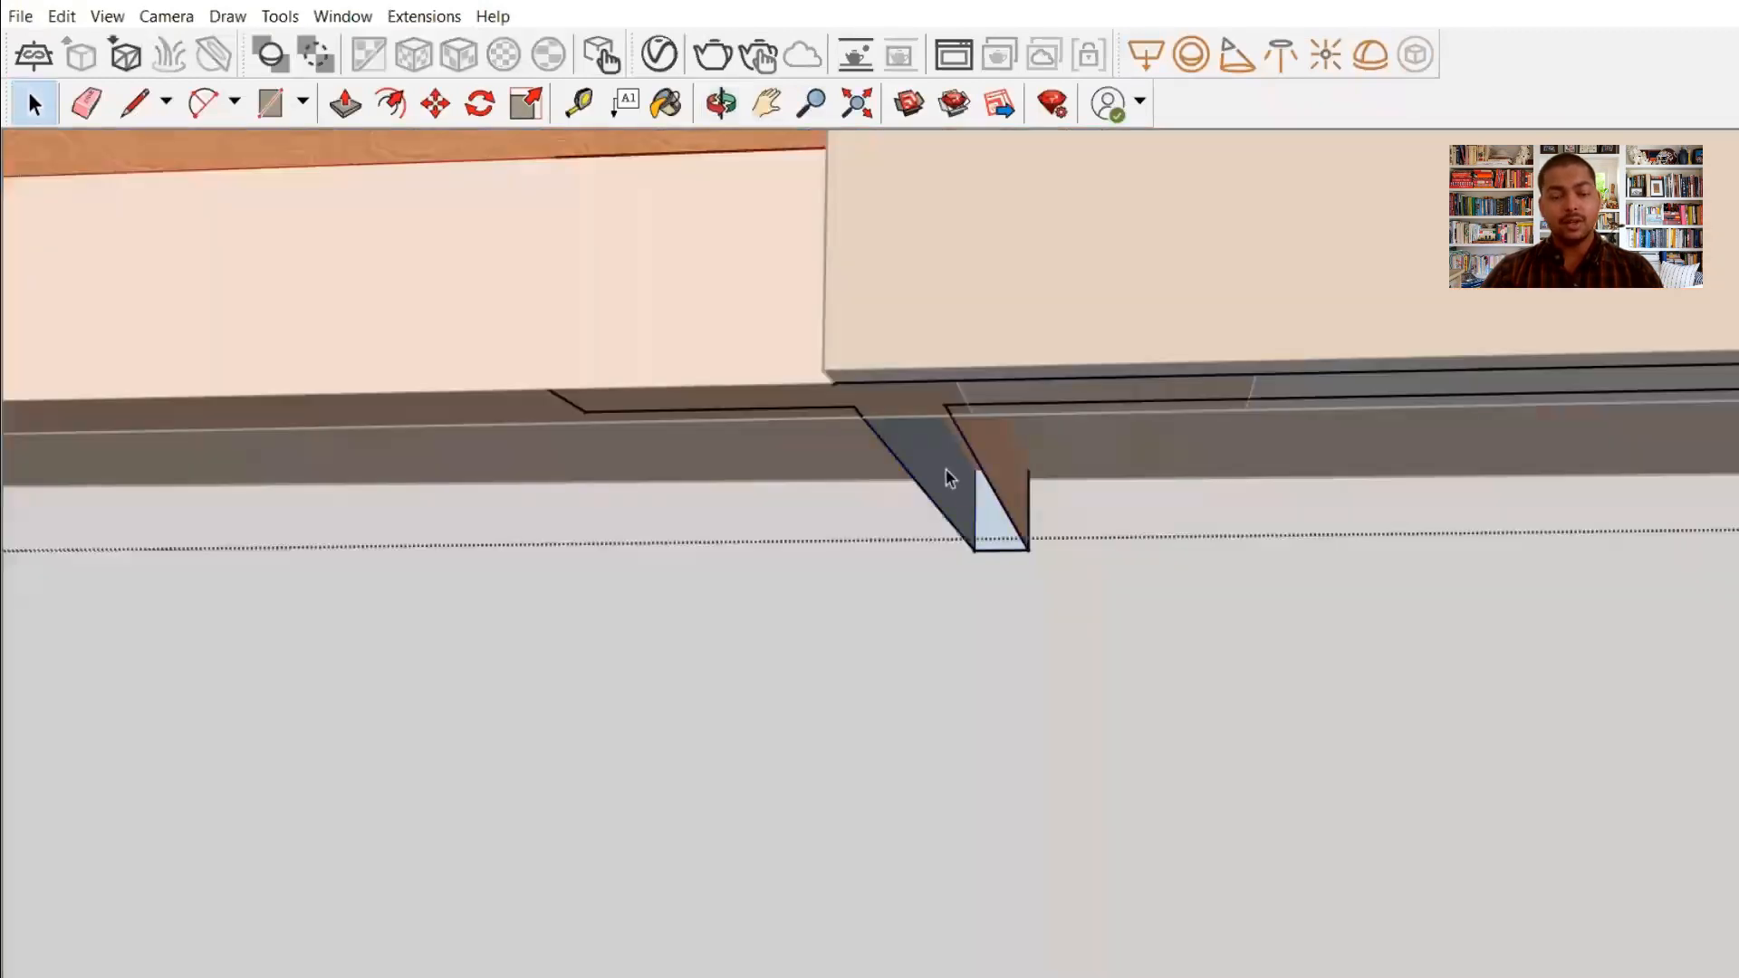
left_click(134, 101)
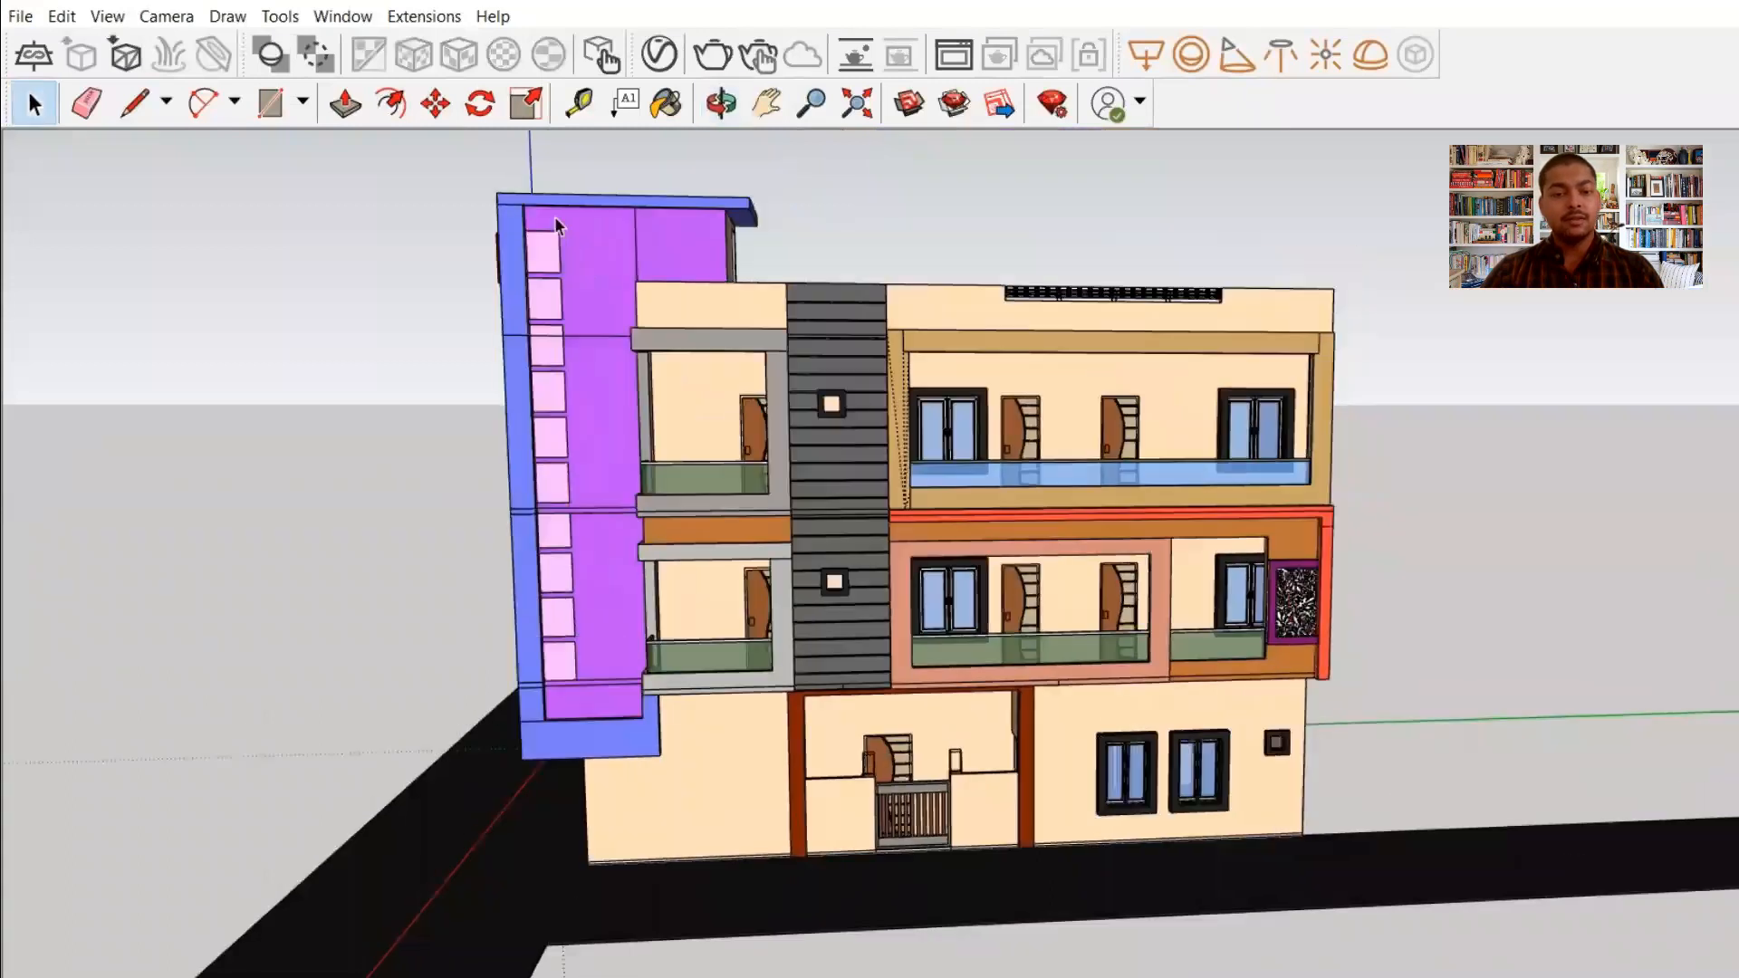
scroll("up", 3)
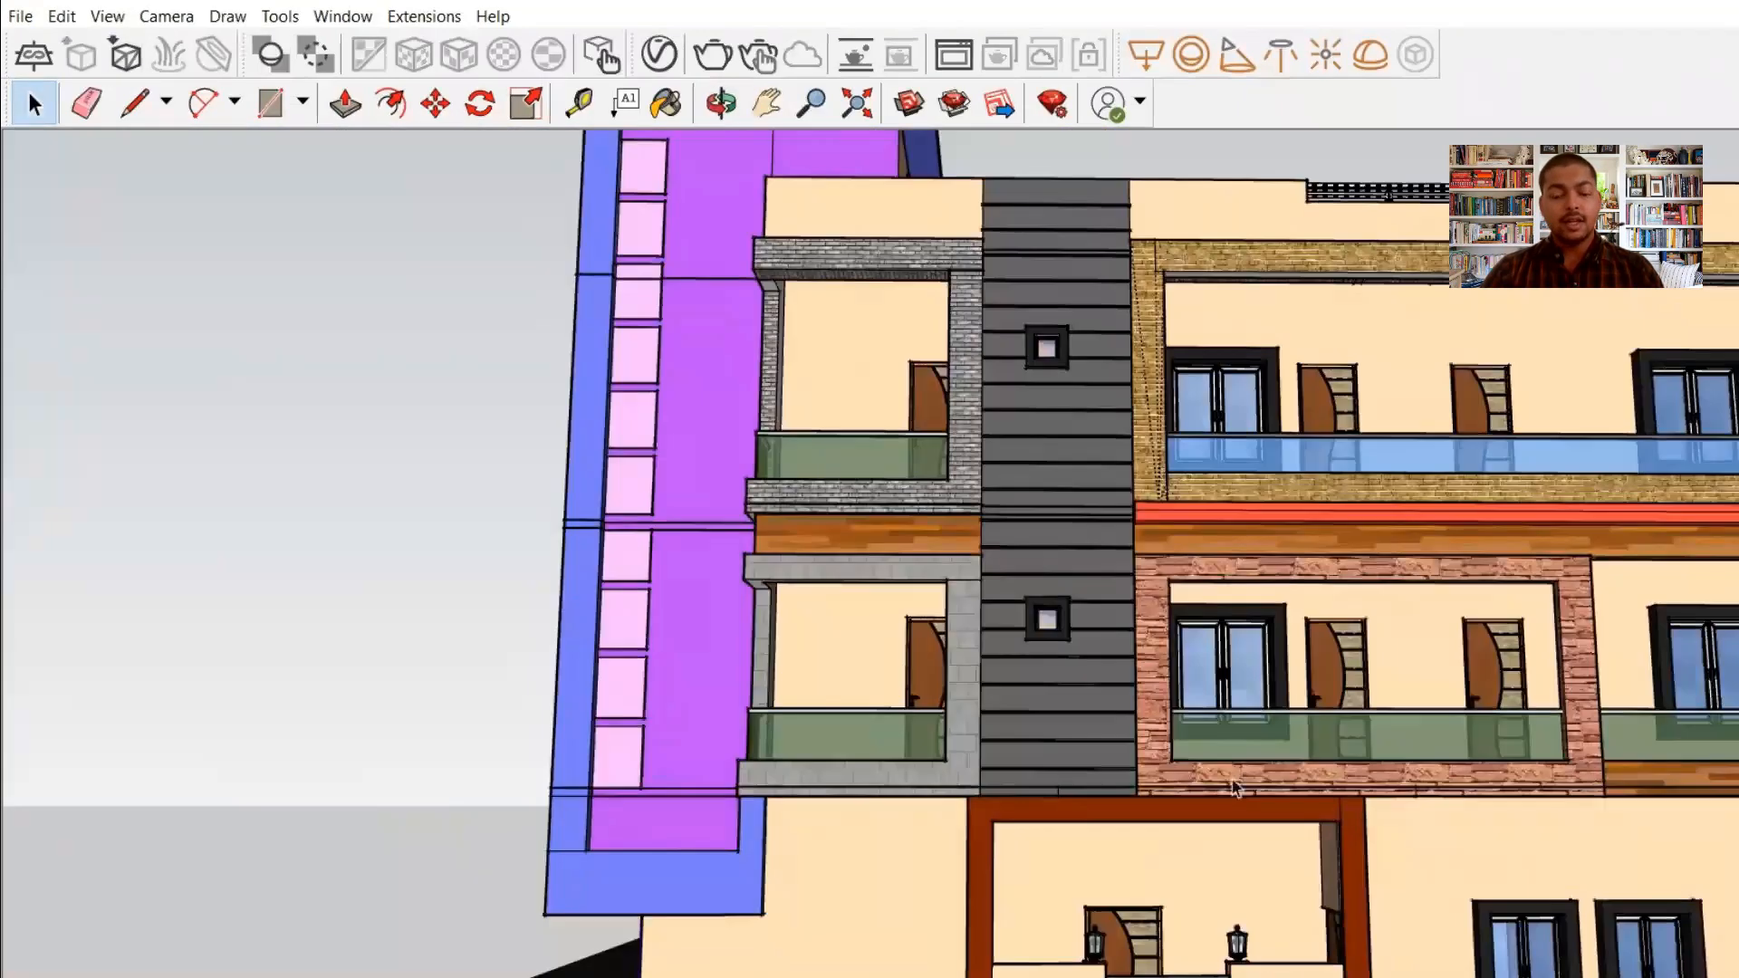
scroll("down", 3)
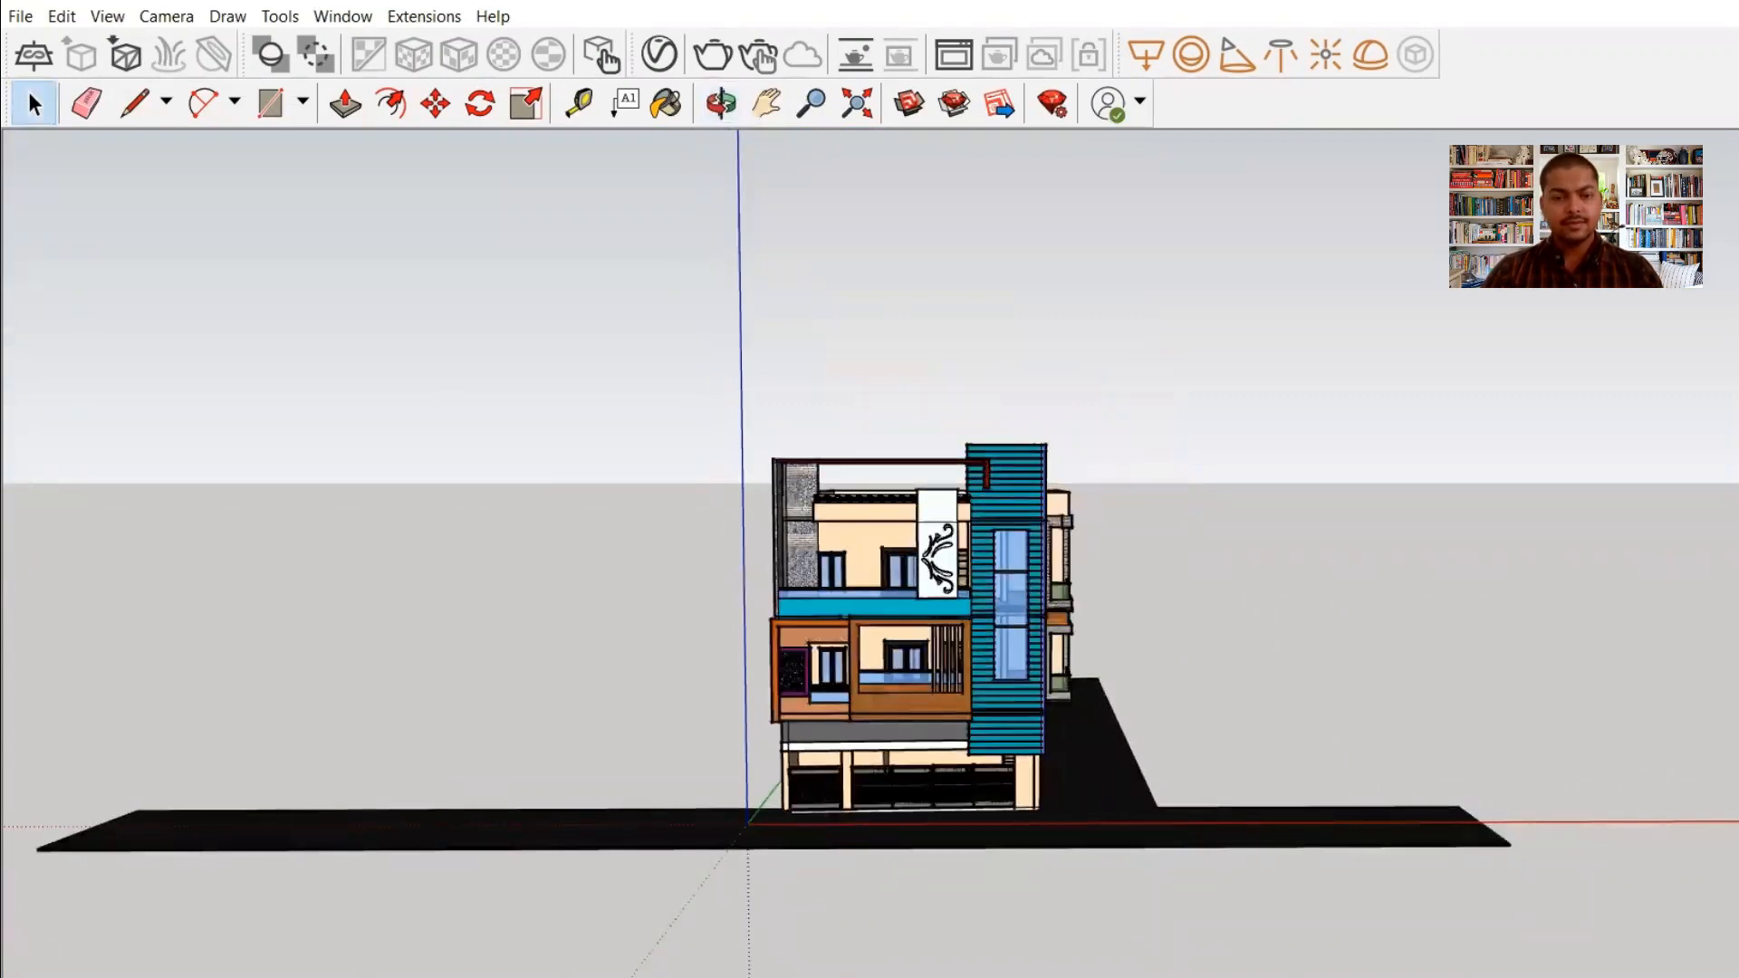
- Export the house as an FBX 3D model into the Downloads folder, replacing the existing file
left_click(18, 17)
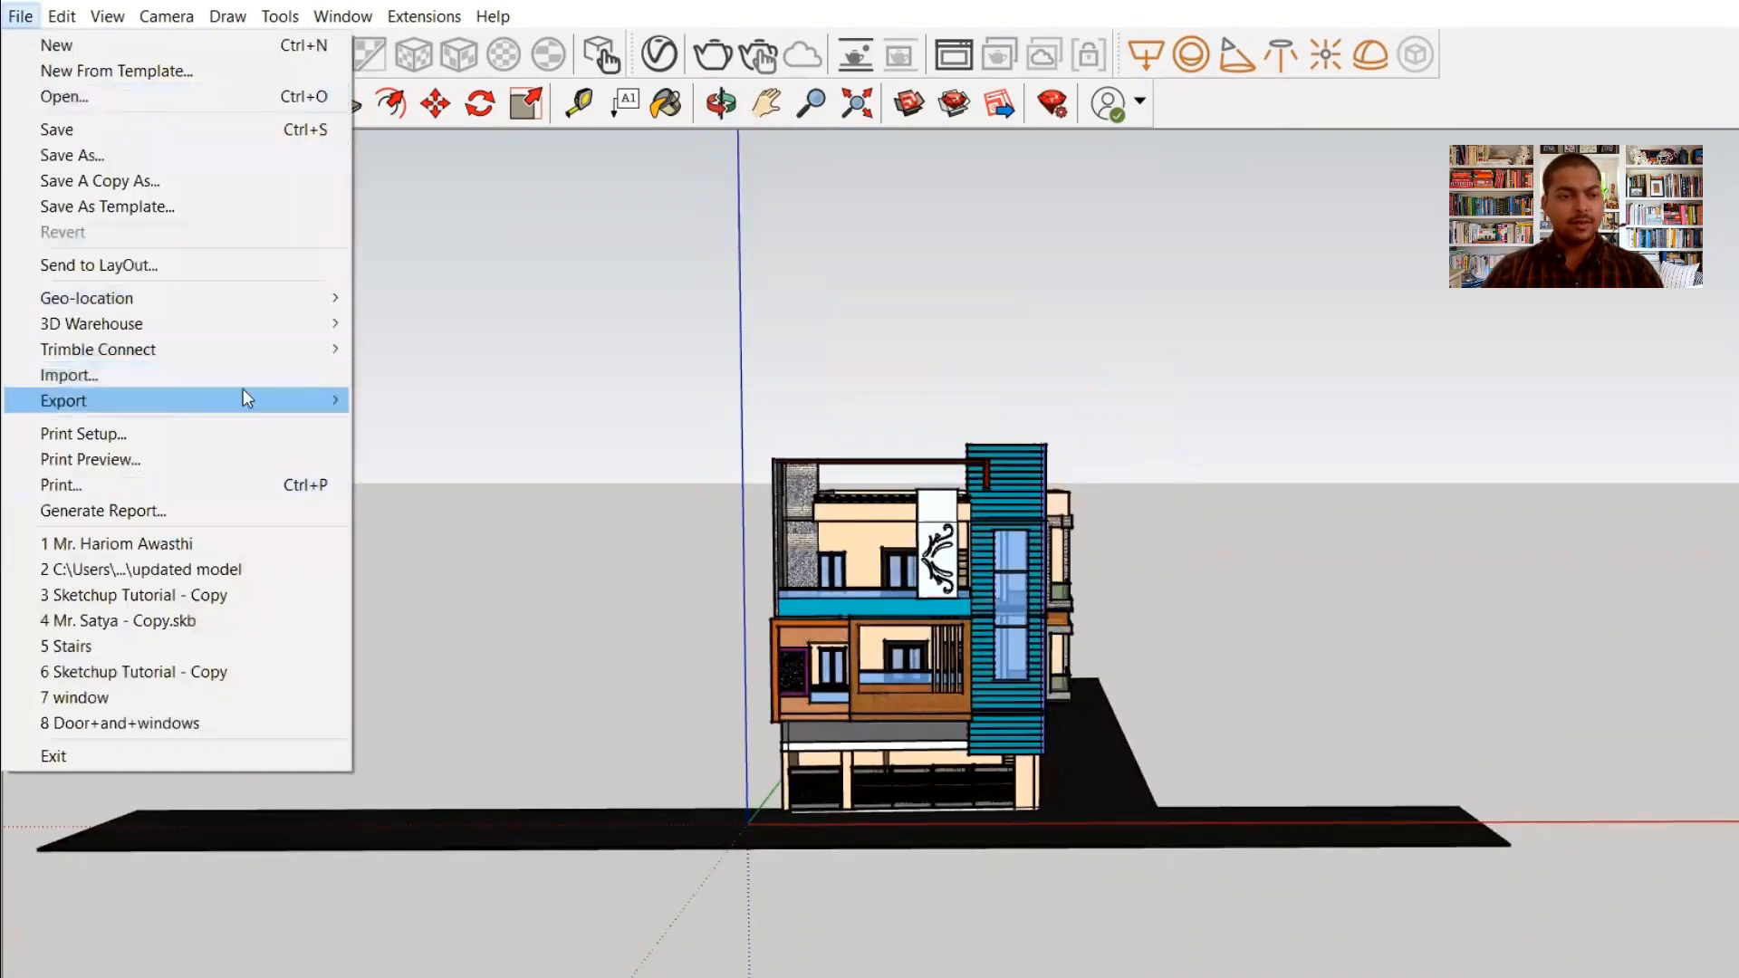
left_click(875, 386)
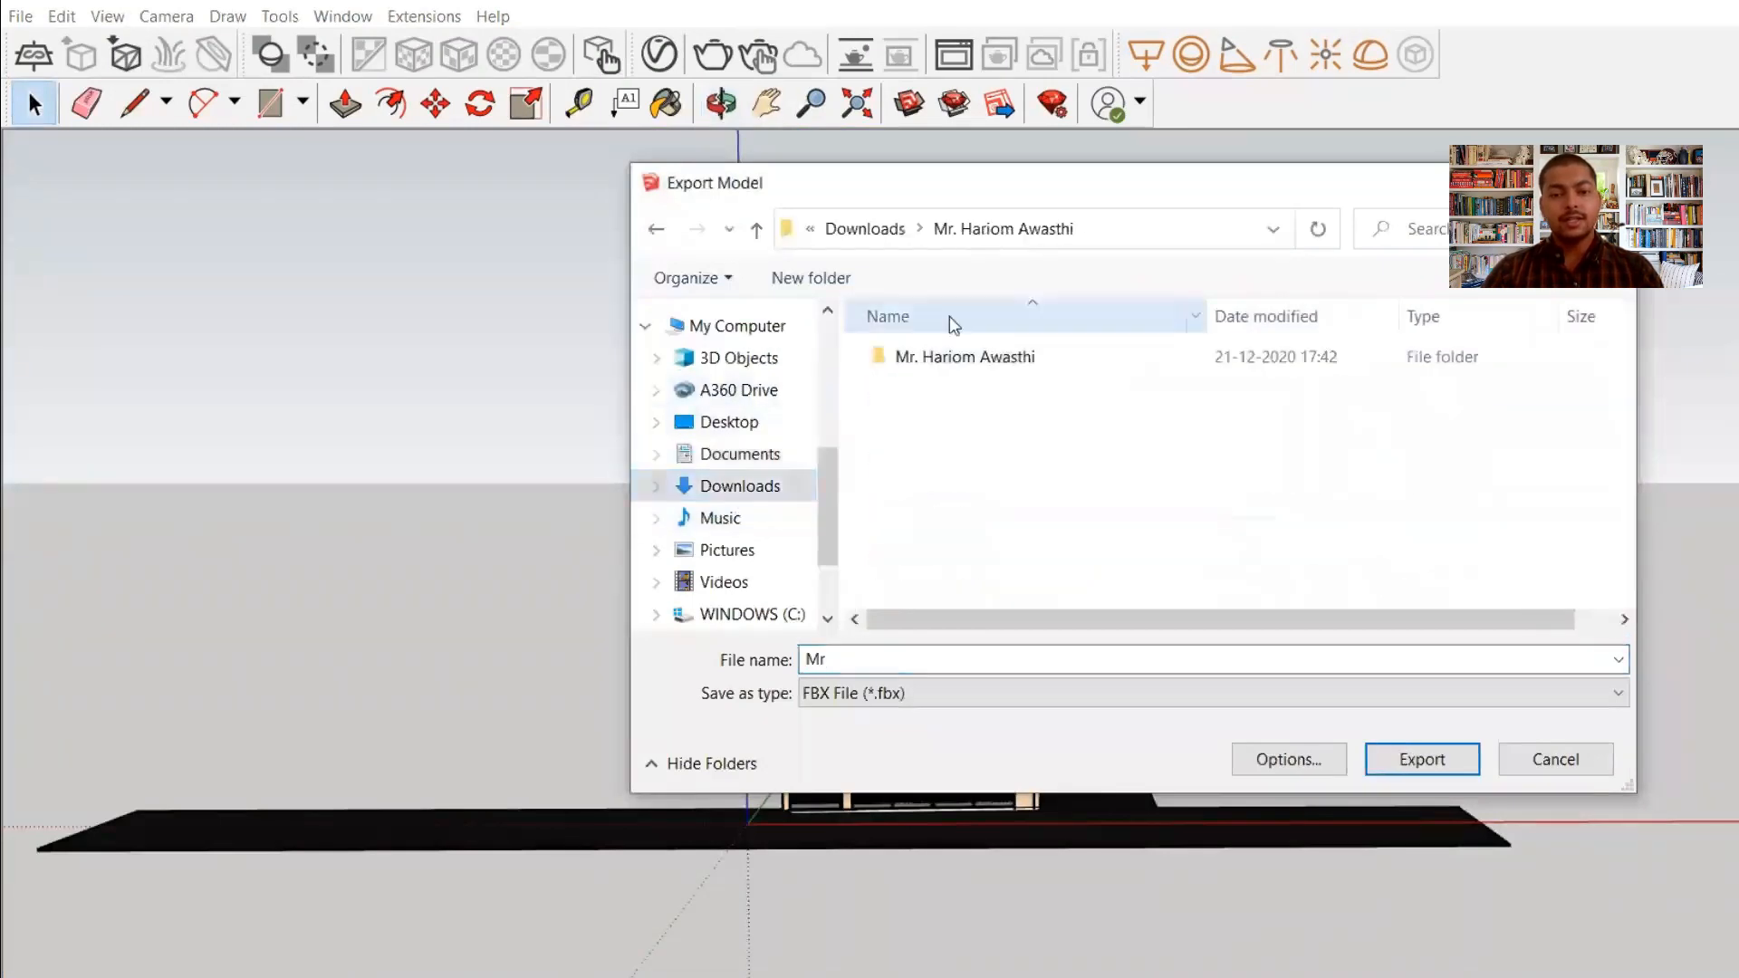
left_click(963, 356)
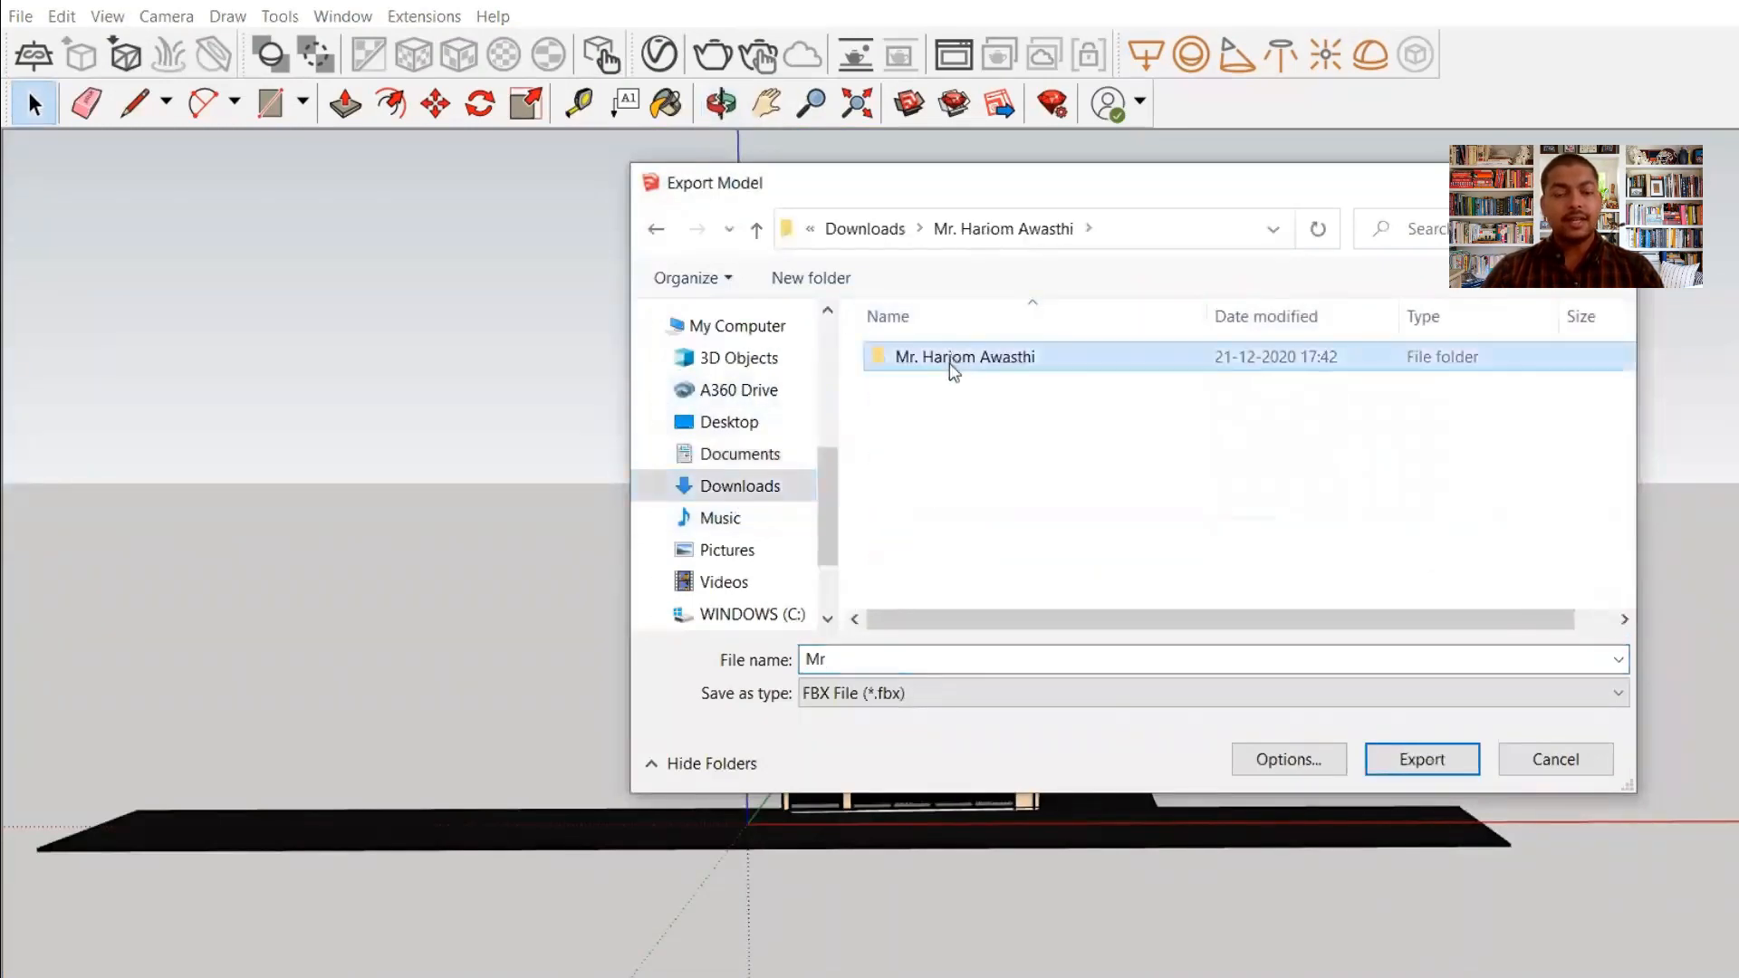
left_click(1420, 759)
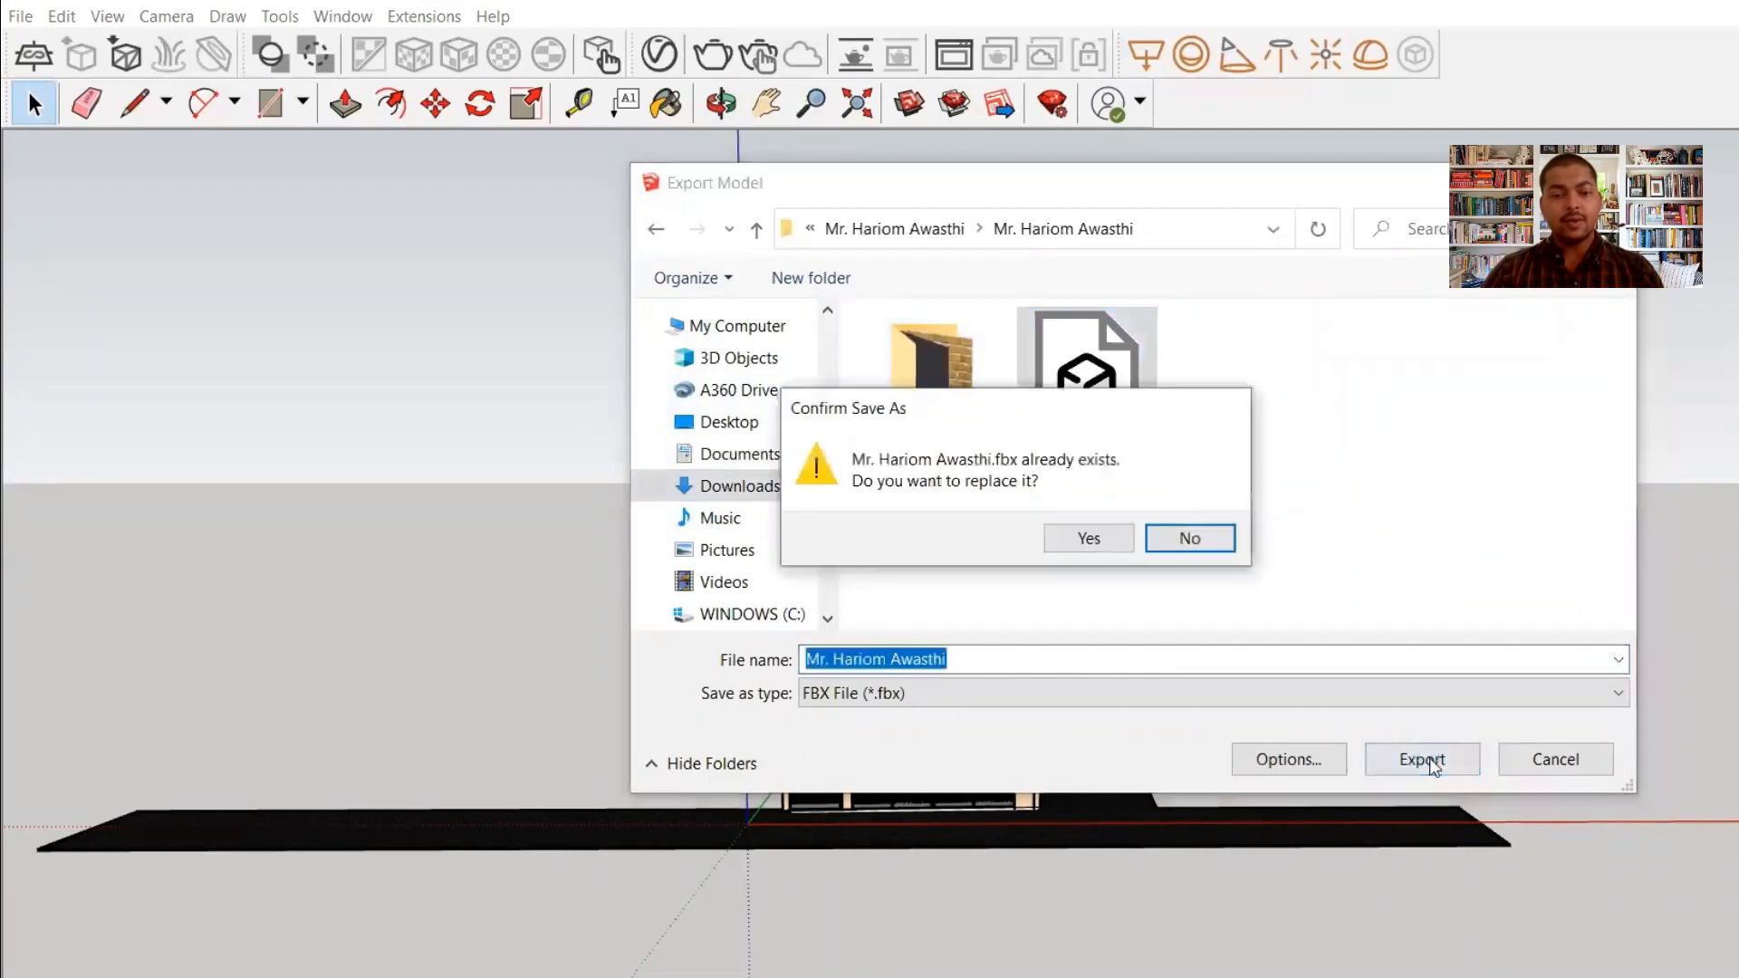
left_click(1085, 537)
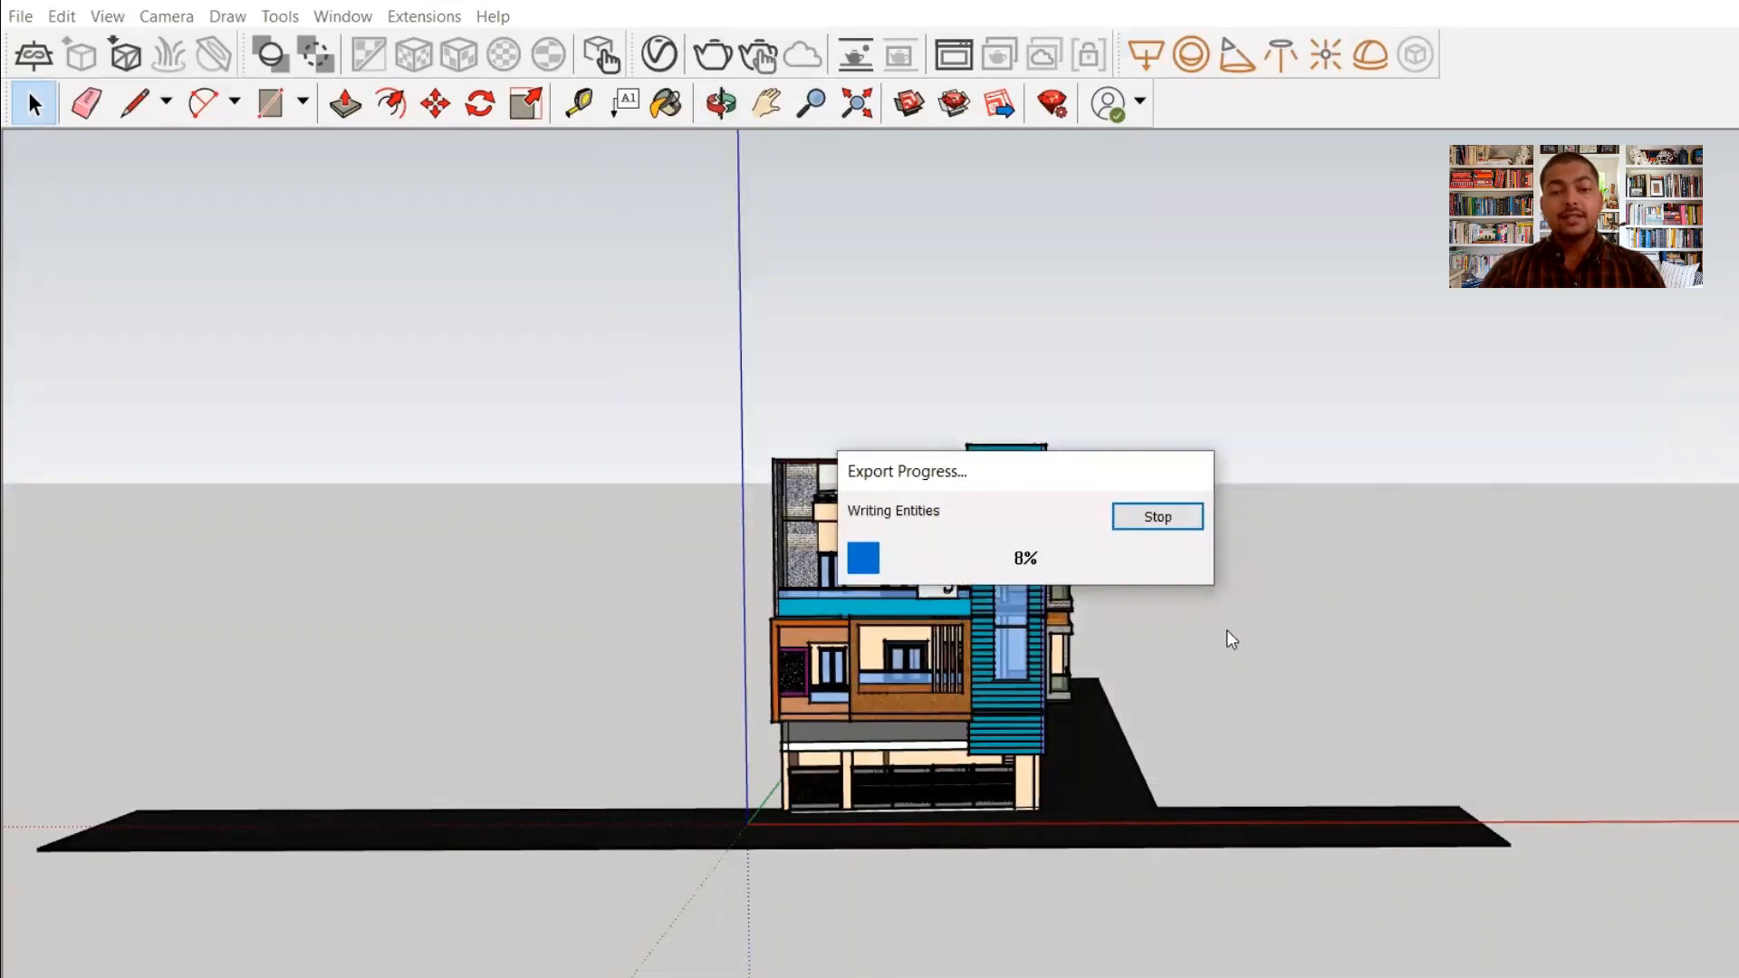
mouse_move(1613, 664)
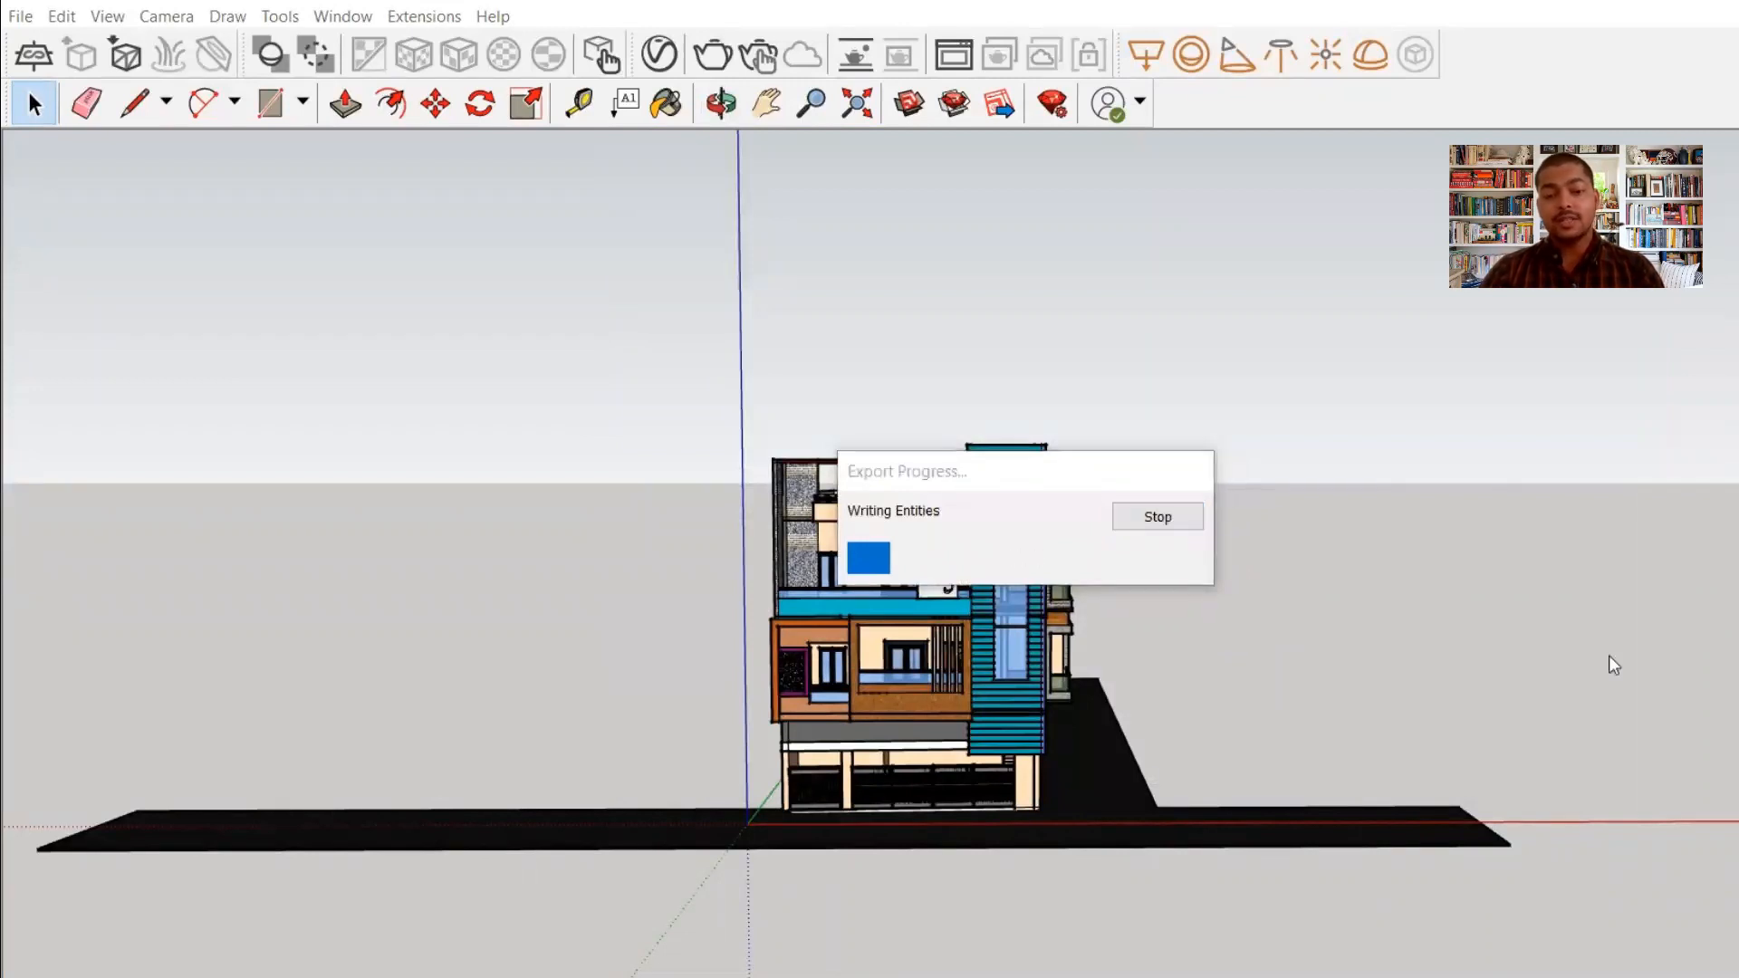